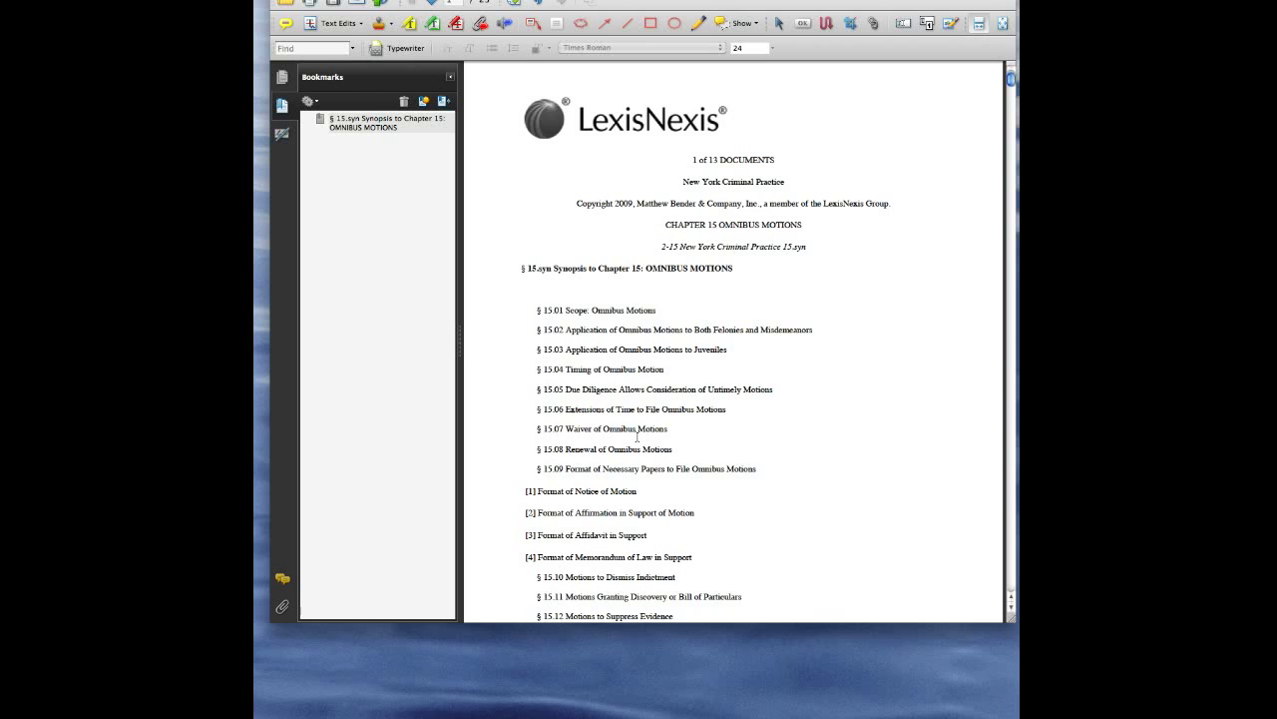
# Scroll down through the document past the §15.01–§15.06 section headings to bookmark them
pyautogui.scroll(-3)
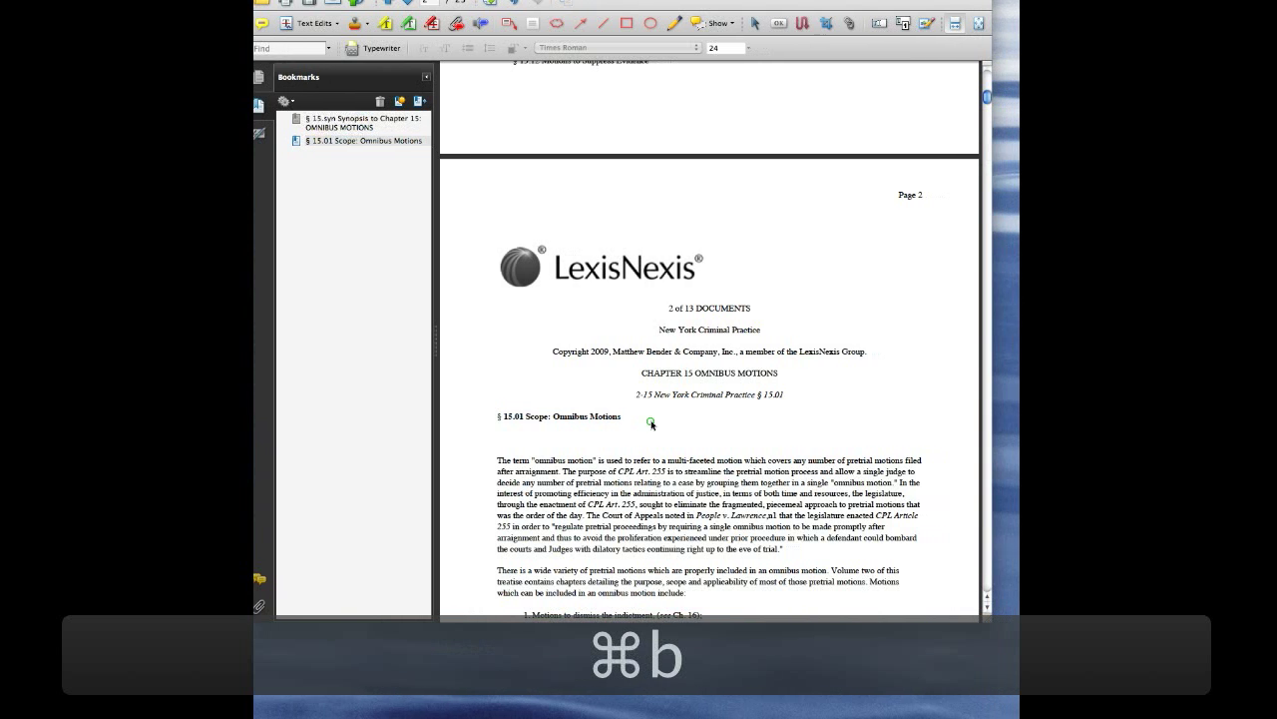
pyautogui.scroll(-3)
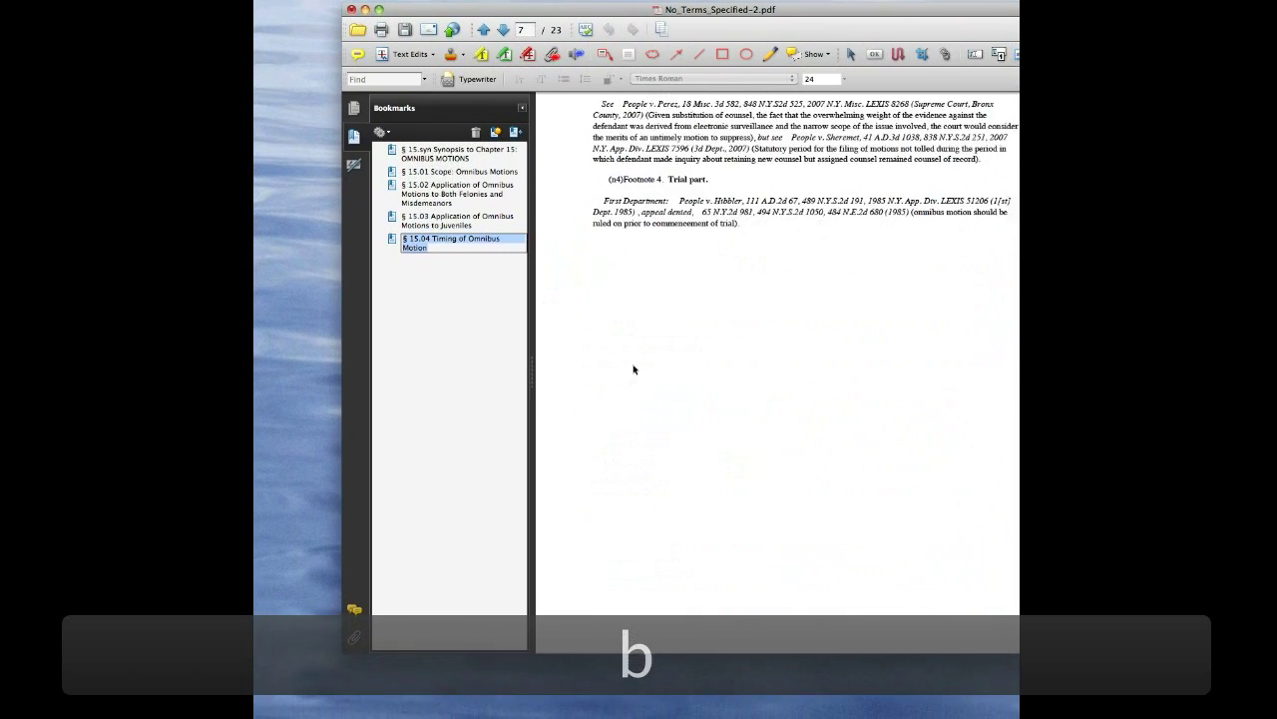
pyautogui.scroll(-3)
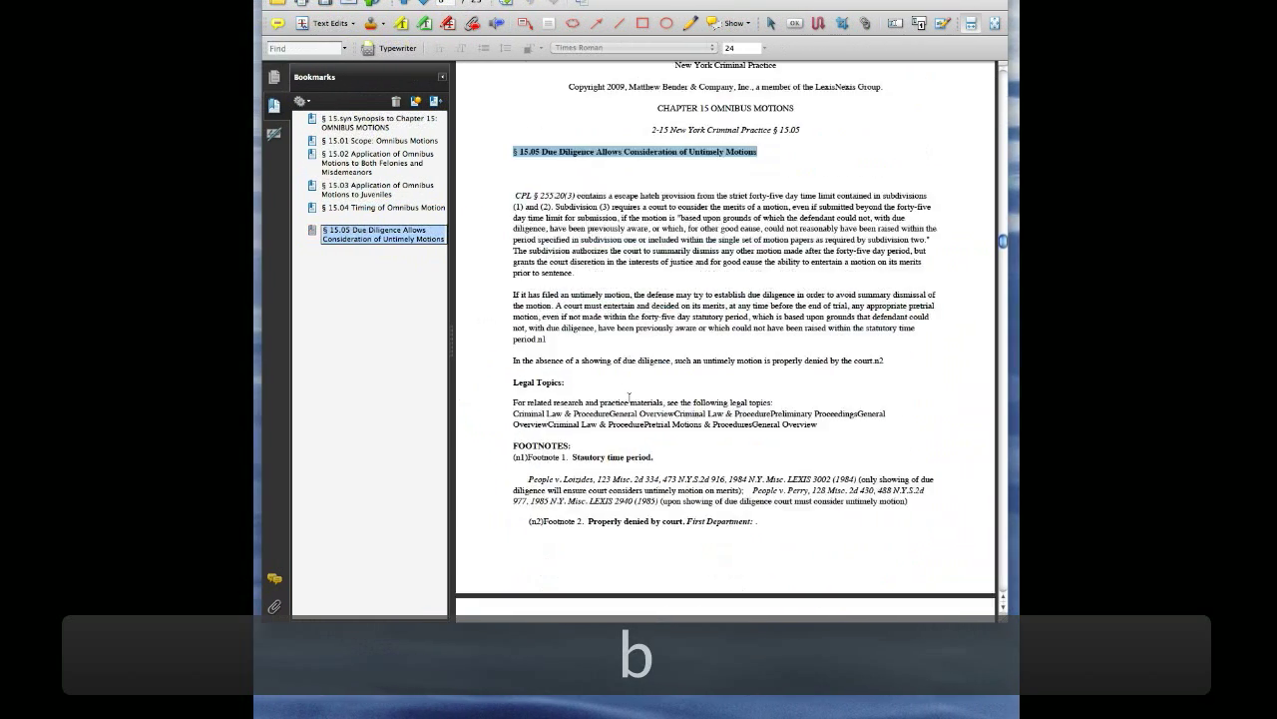
pyautogui.scroll(-3)
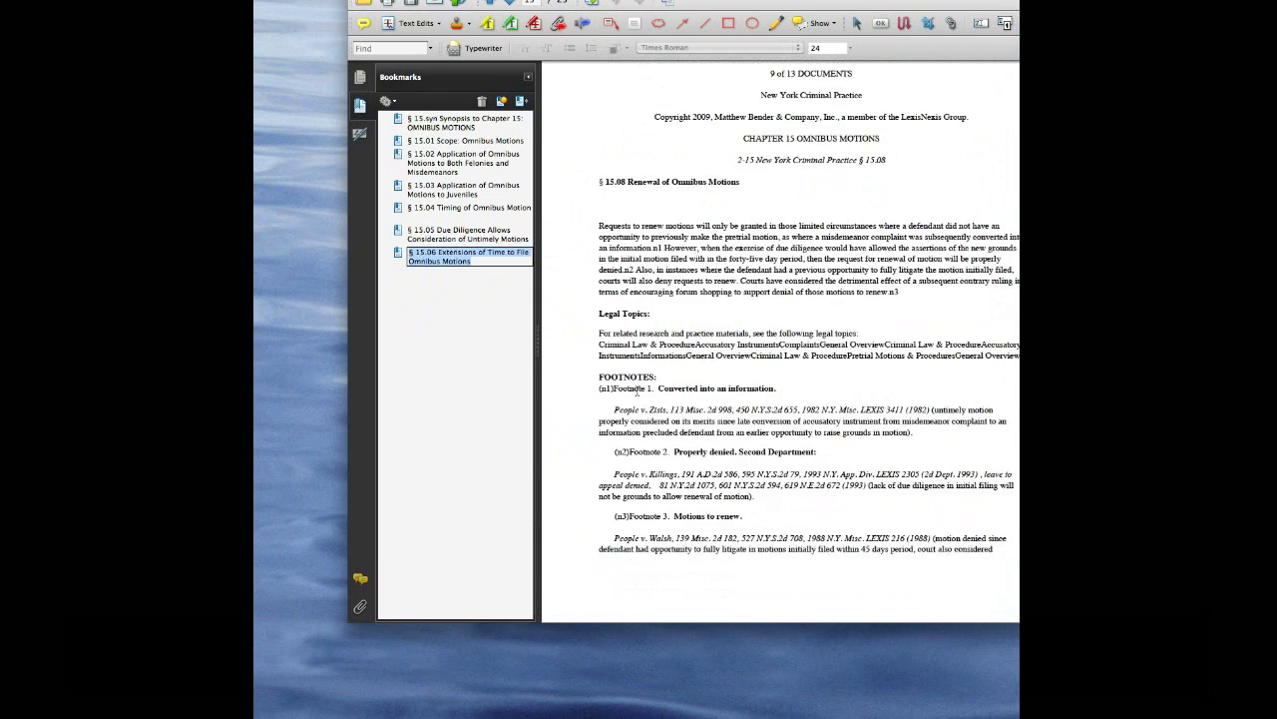
pyautogui.scroll(-3)
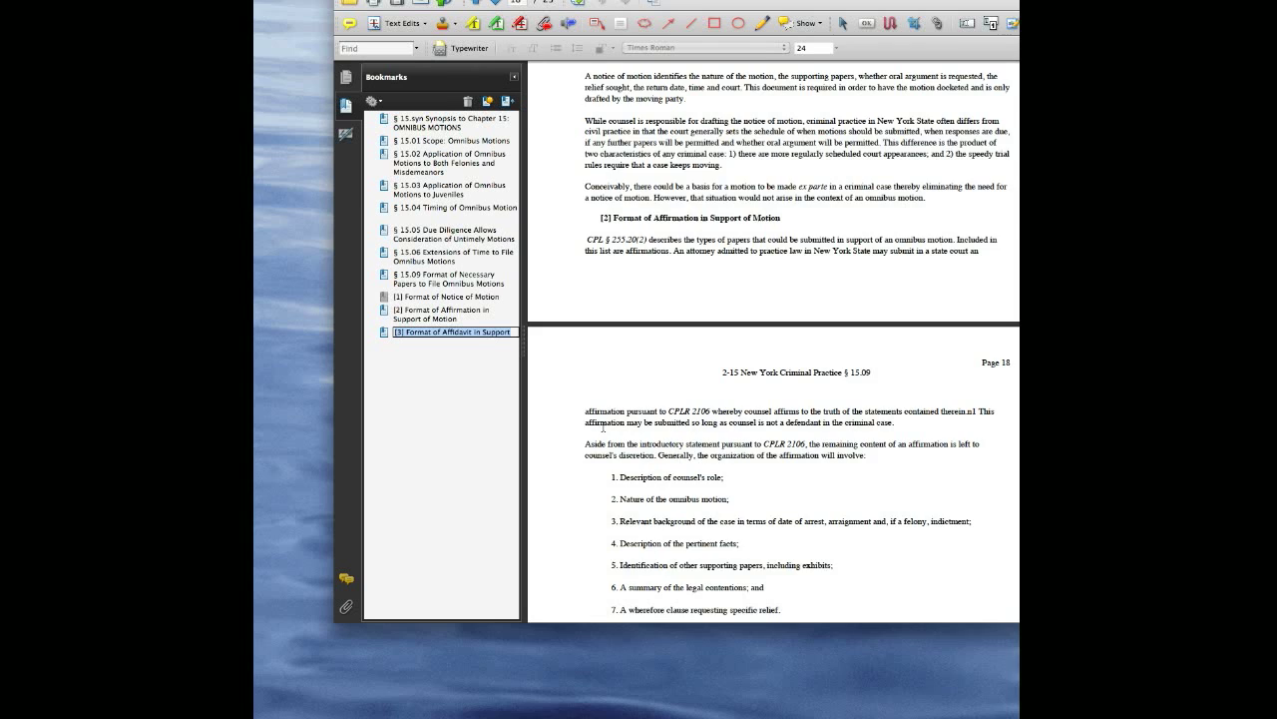
# Scroll down to §15.09 and its subsections [1] Notice of Motion through [4] Memorandum of Law
pyautogui.scroll(-3)
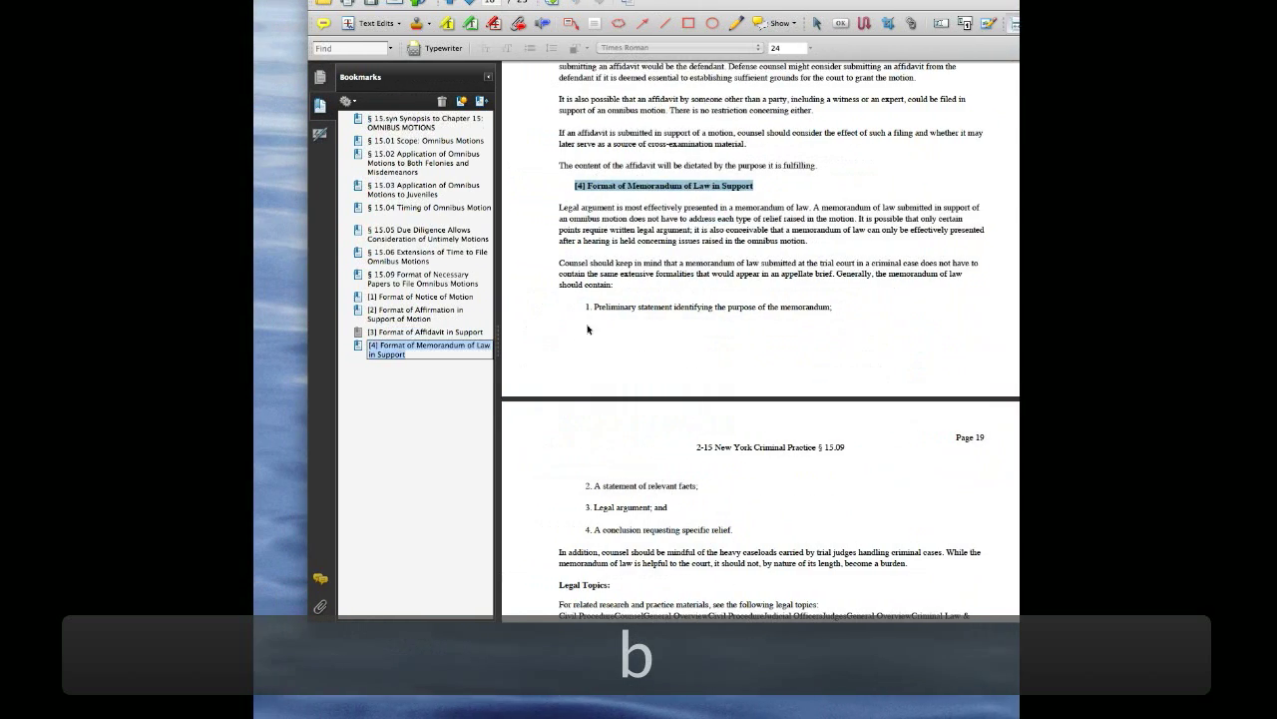
pyautogui.scroll(-3)
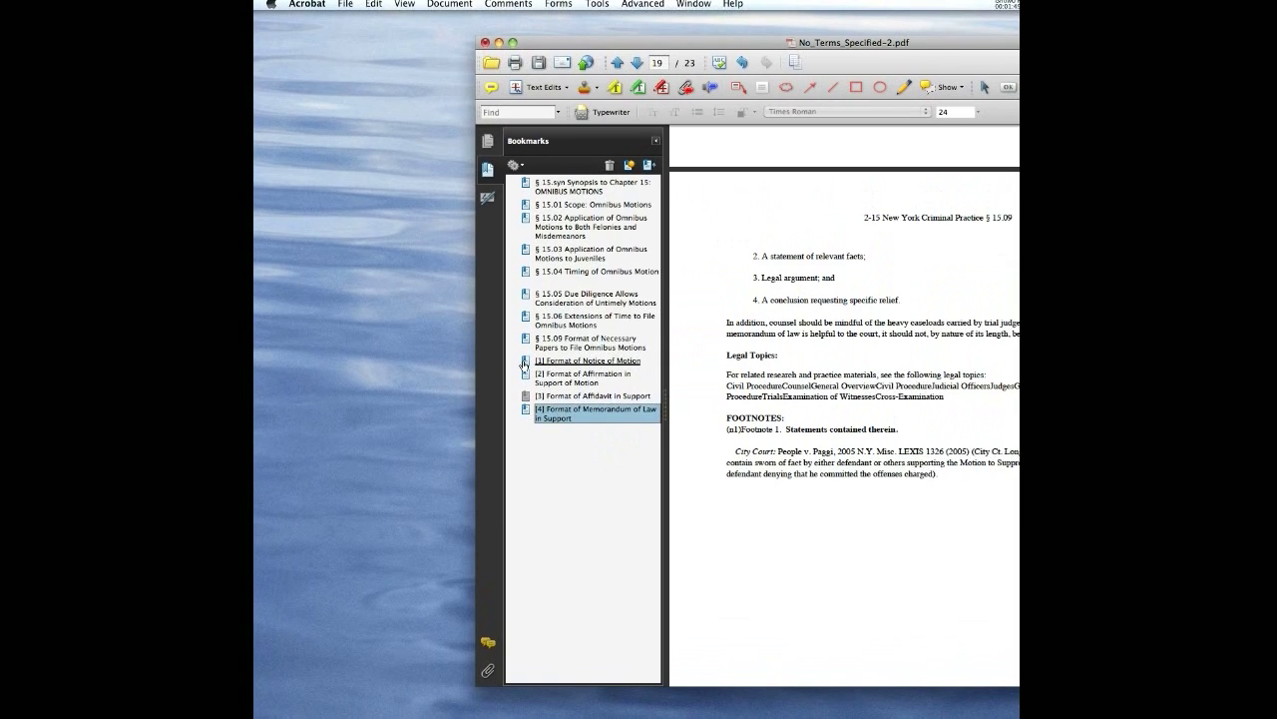
# Make bookmarks [1]–[4] children of §15.09, then collapse the §15.09 bookmark
pyautogui.click(587, 360)
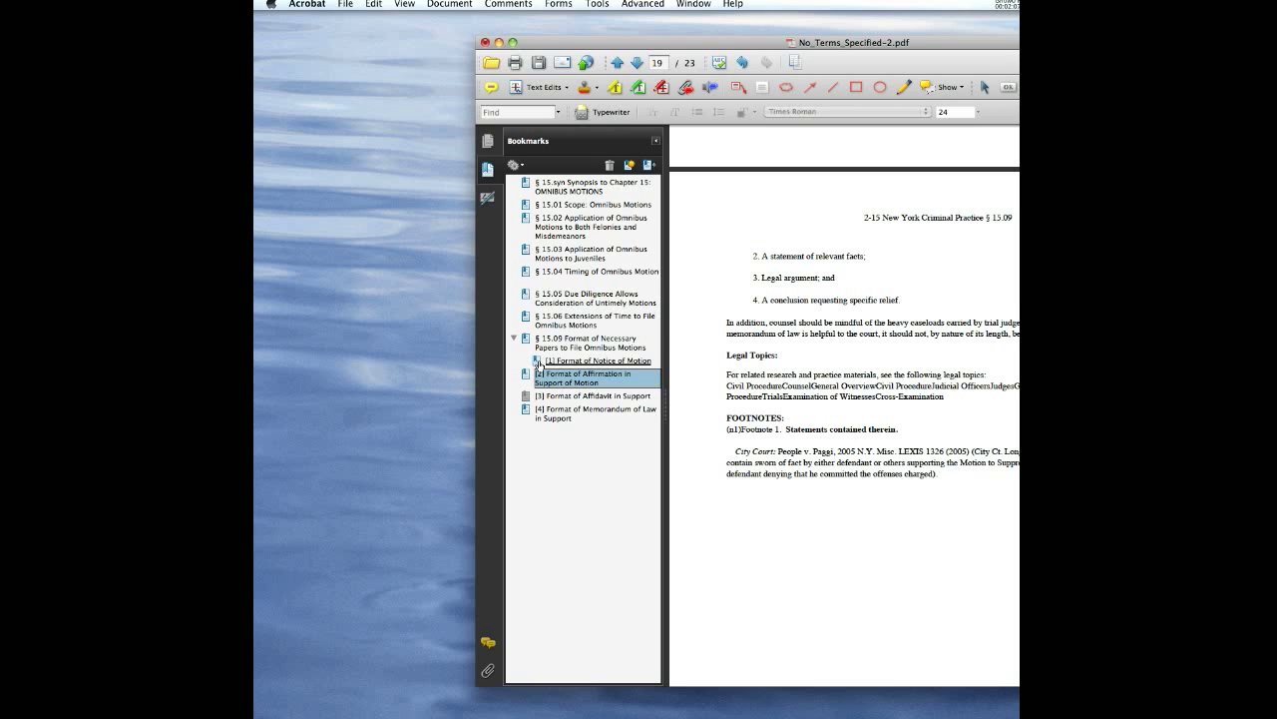
pyautogui.click(590, 391)
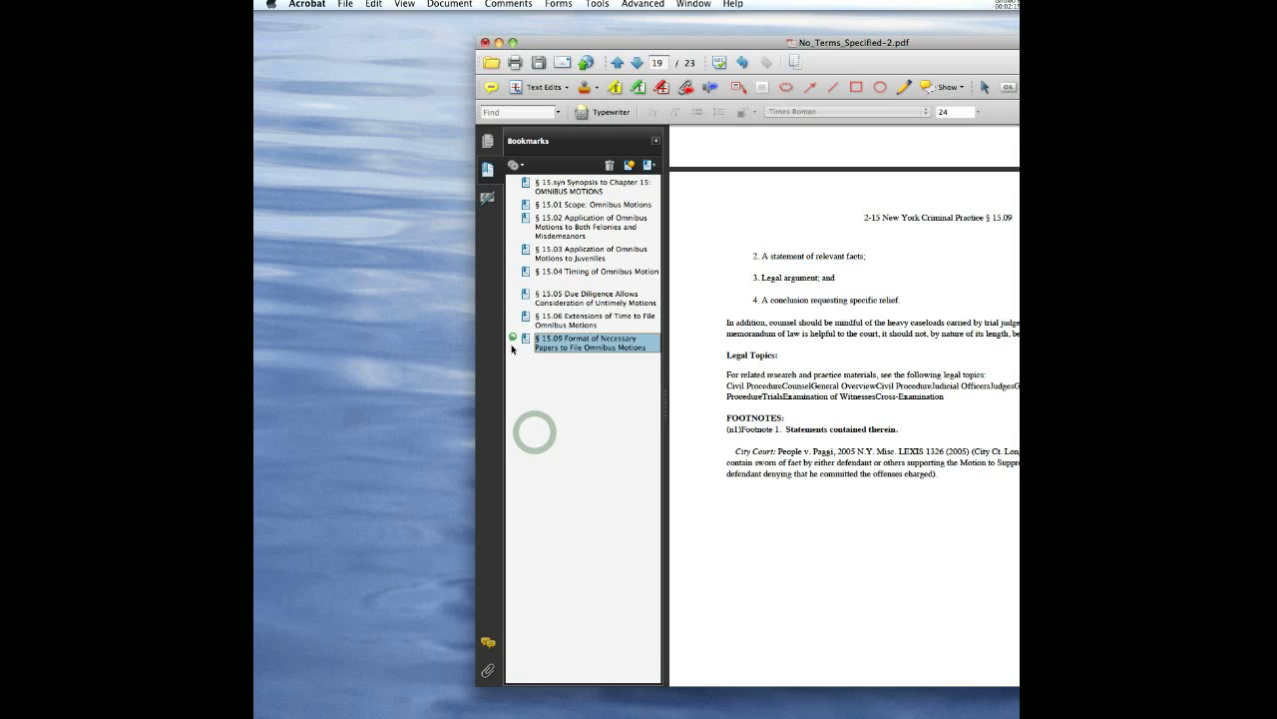
pyautogui.click(513, 344)
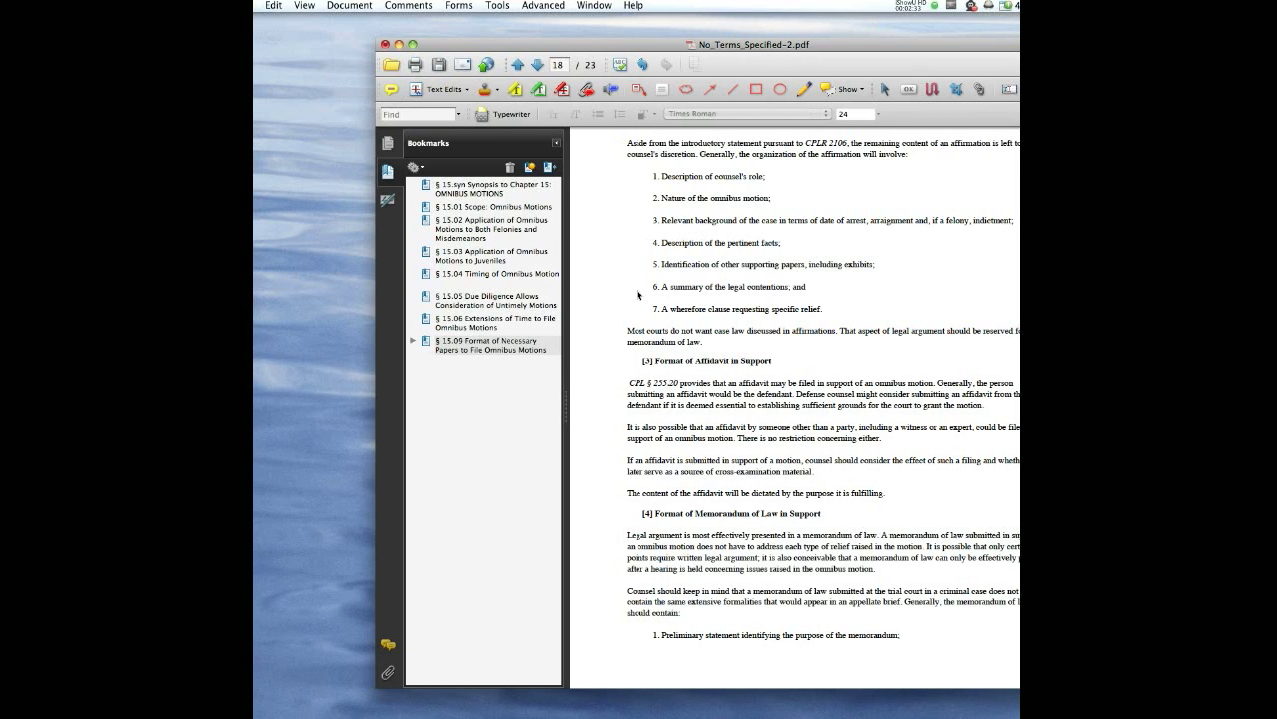
pyautogui.moveTo(629, 290)
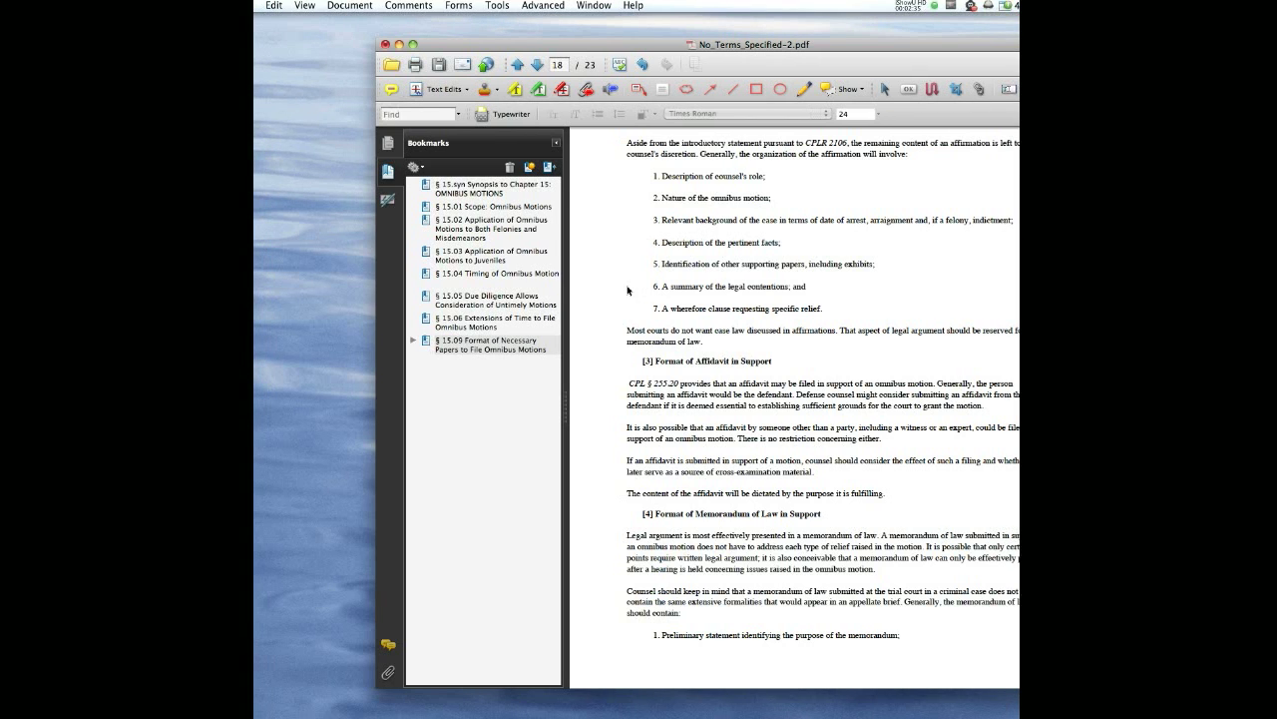
# Open Document Properties from the File menu, close it unchanged, and reopen it with Cmd+D
pyautogui.click(347, 5)
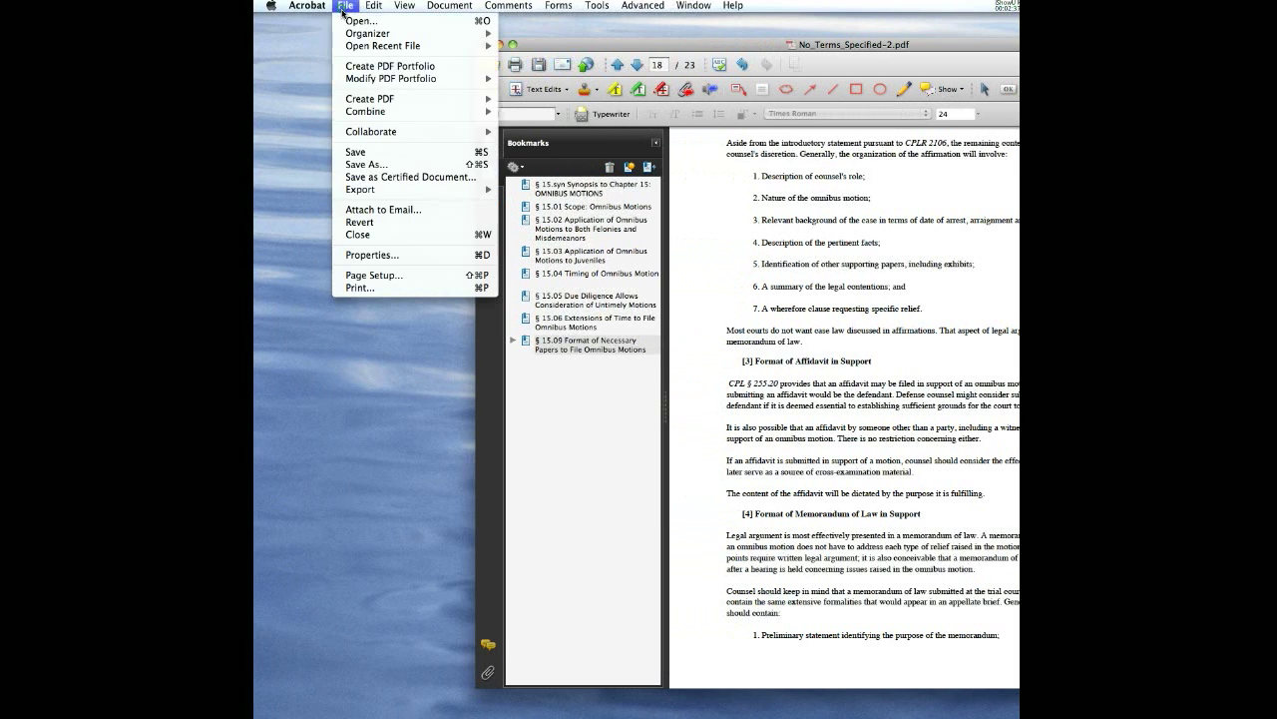
pyautogui.moveTo(371, 255)
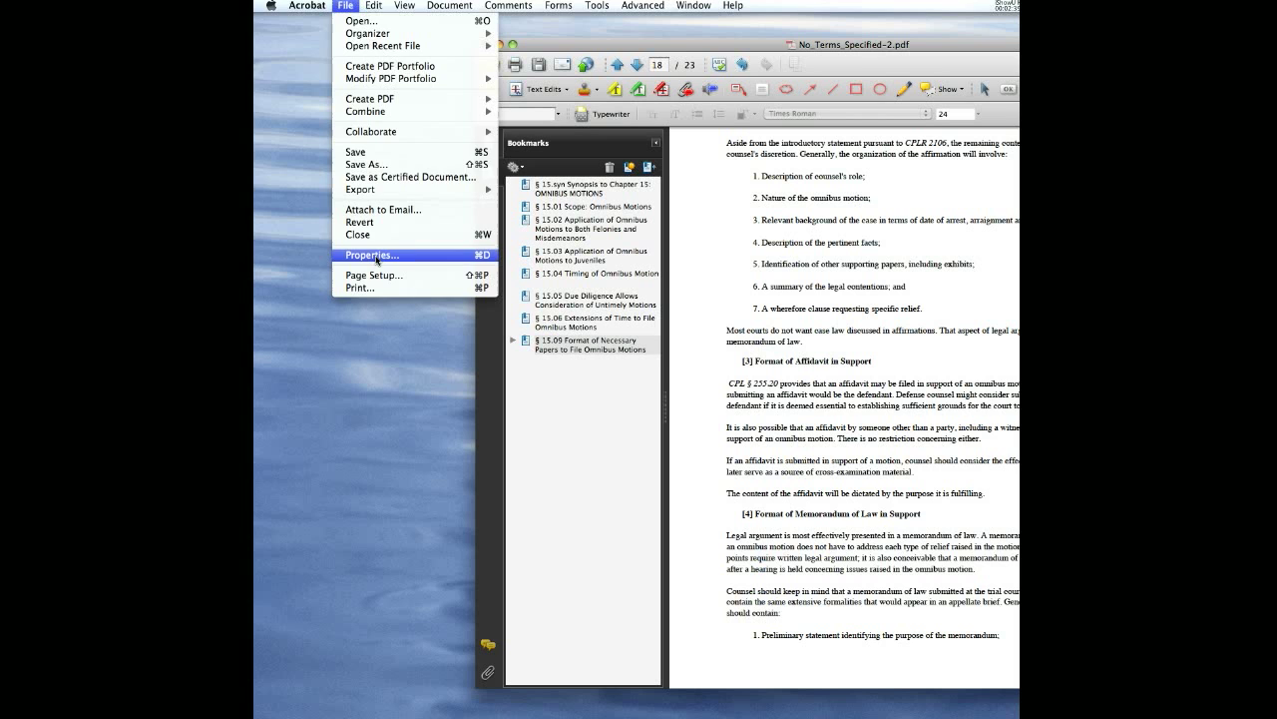
pyautogui.click(371, 255)
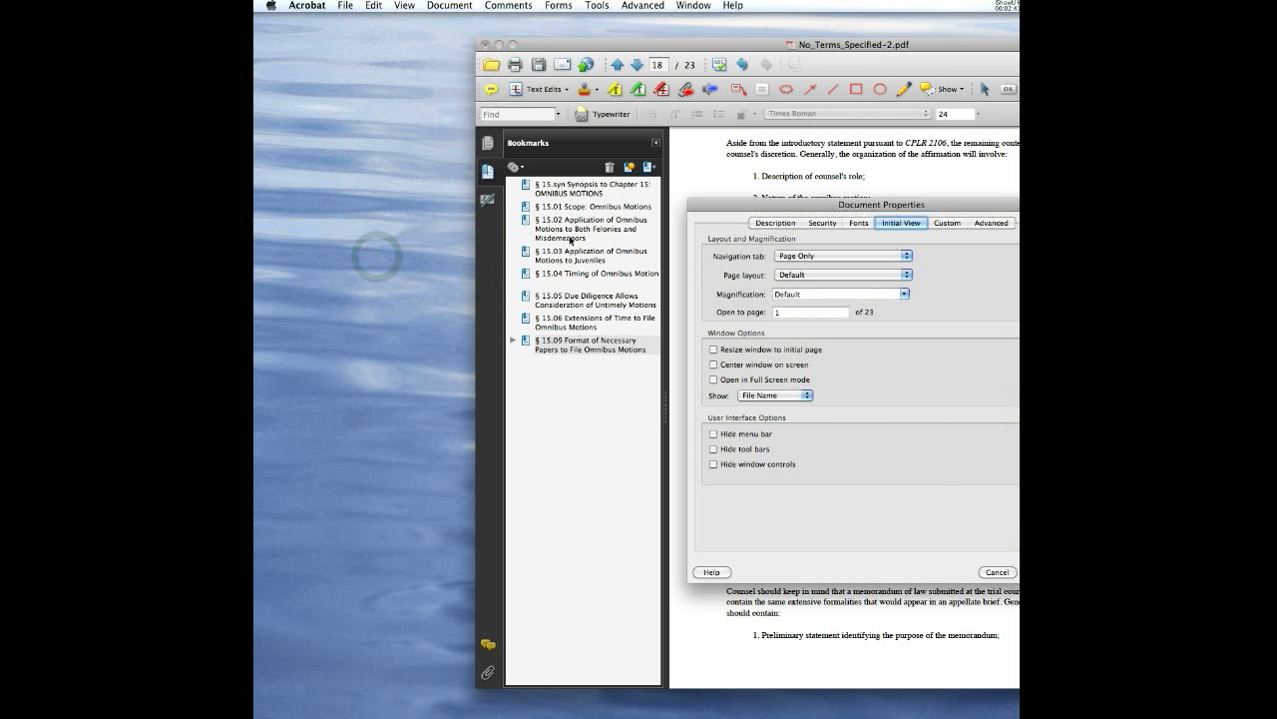
pyautogui.click(995, 572)
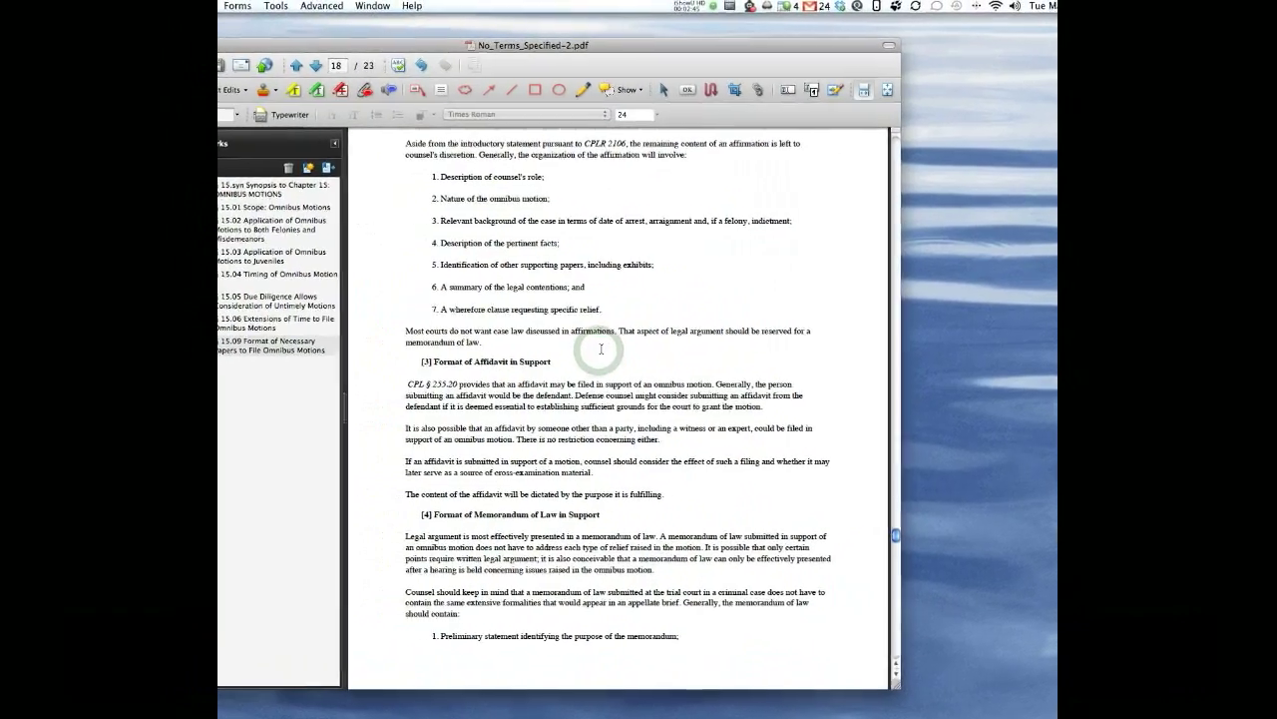
pyautogui.press('cmd+d')
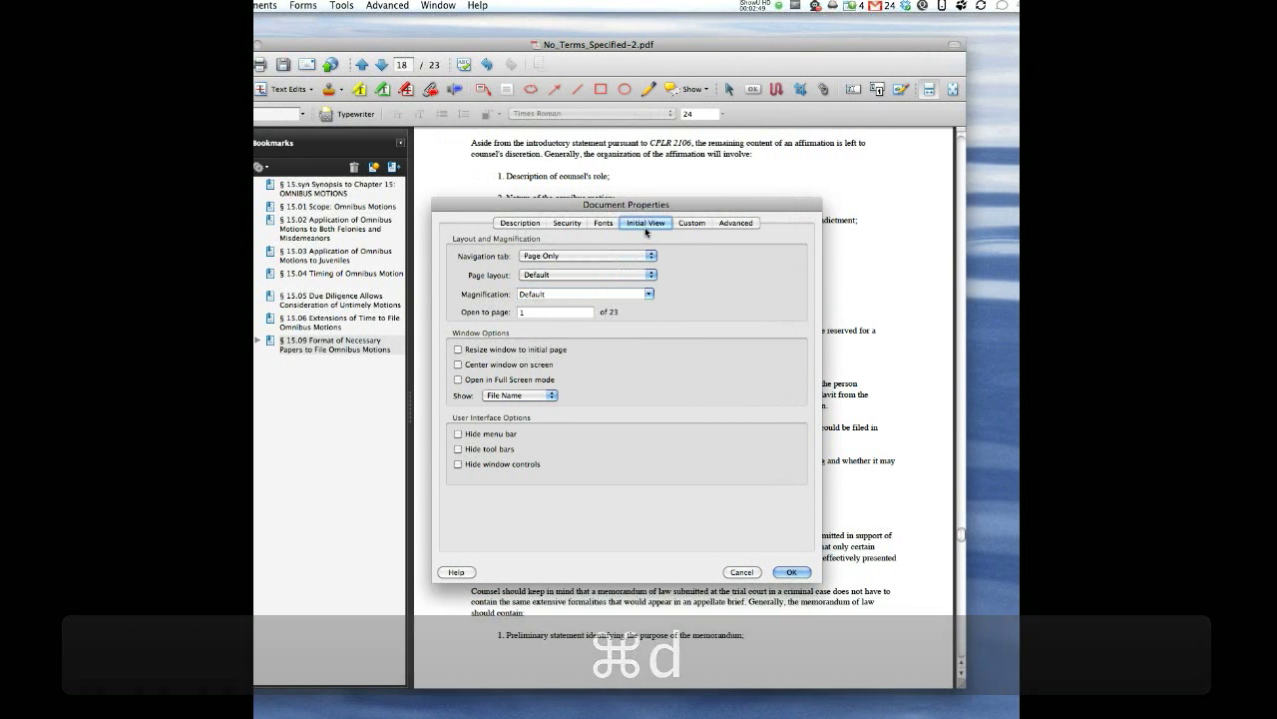
# Set the Initial View navigation to 'Bookmarks Panel and Page' and confirm the dialog
pyautogui.click(618, 223)
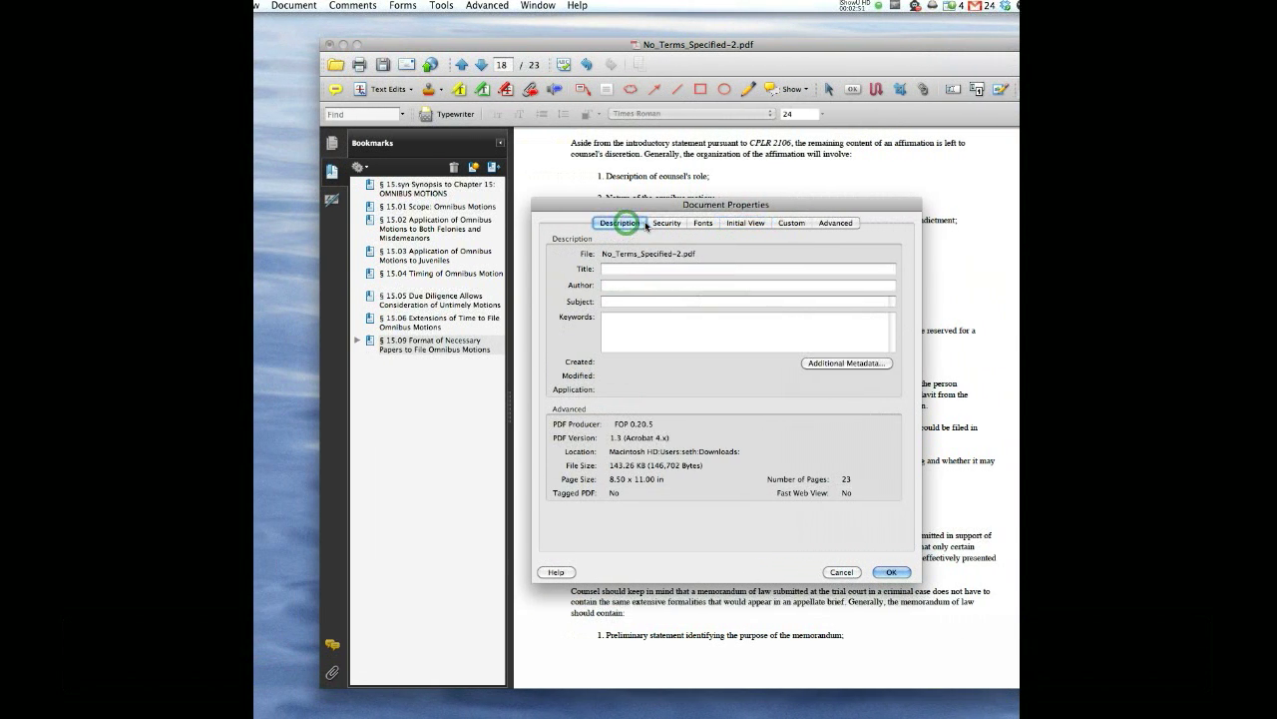
pyautogui.click(657, 222)
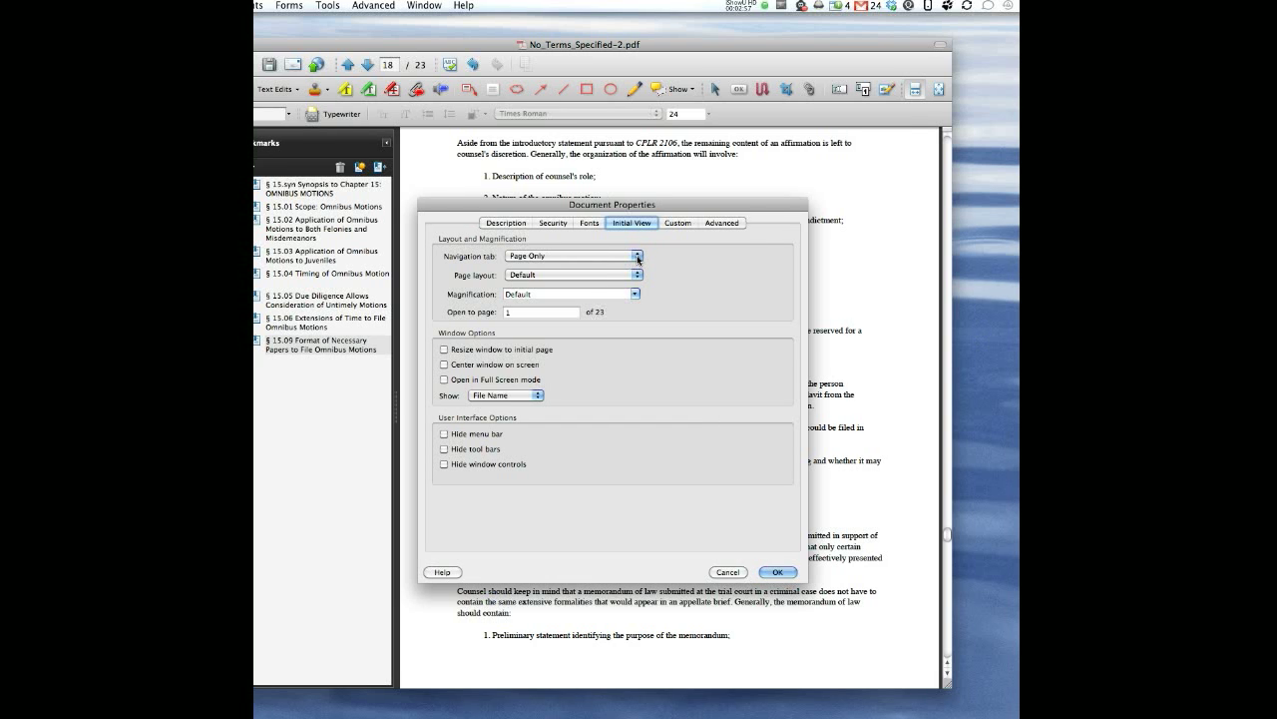
pyautogui.click(638, 255)
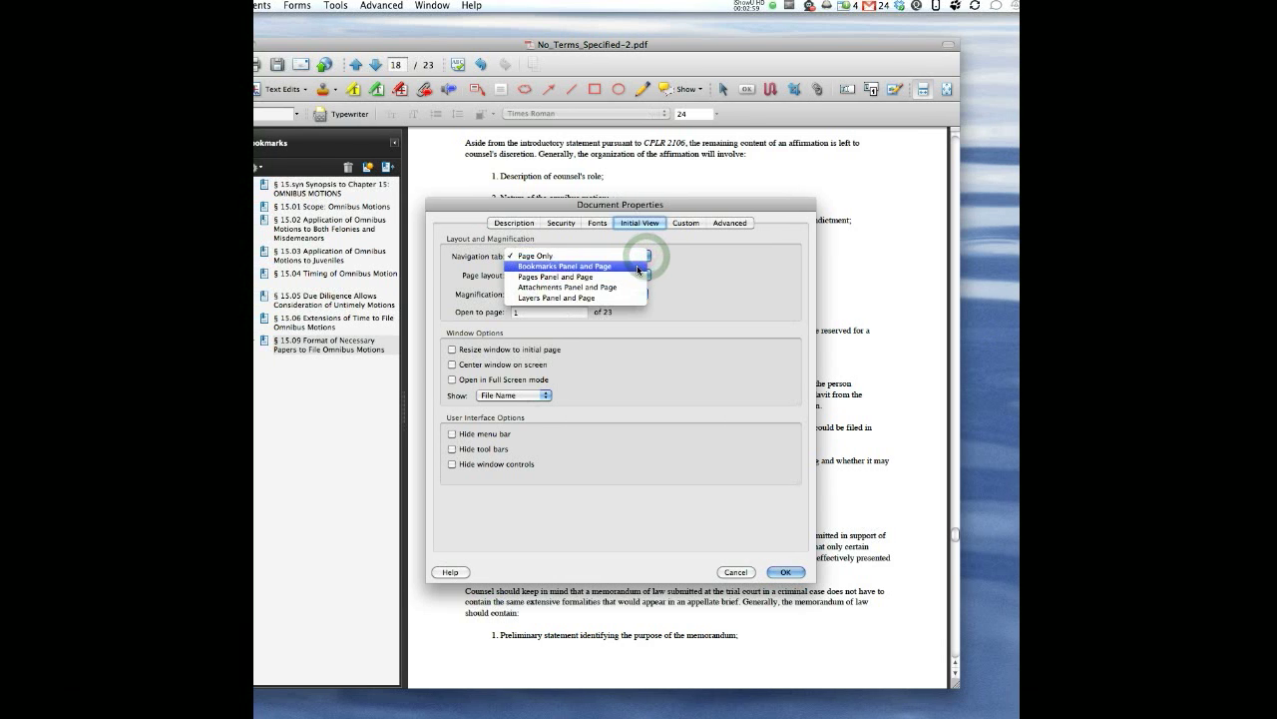
pyautogui.click(569, 265)
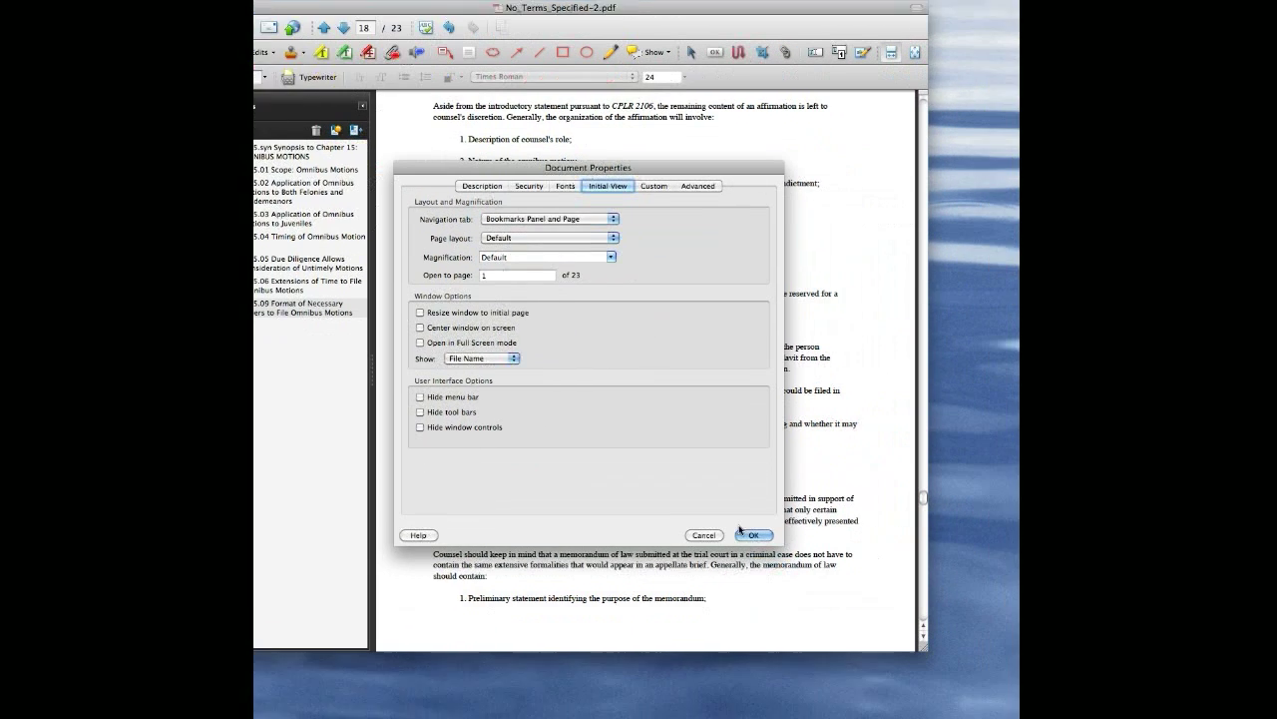
pyautogui.click(753, 533)
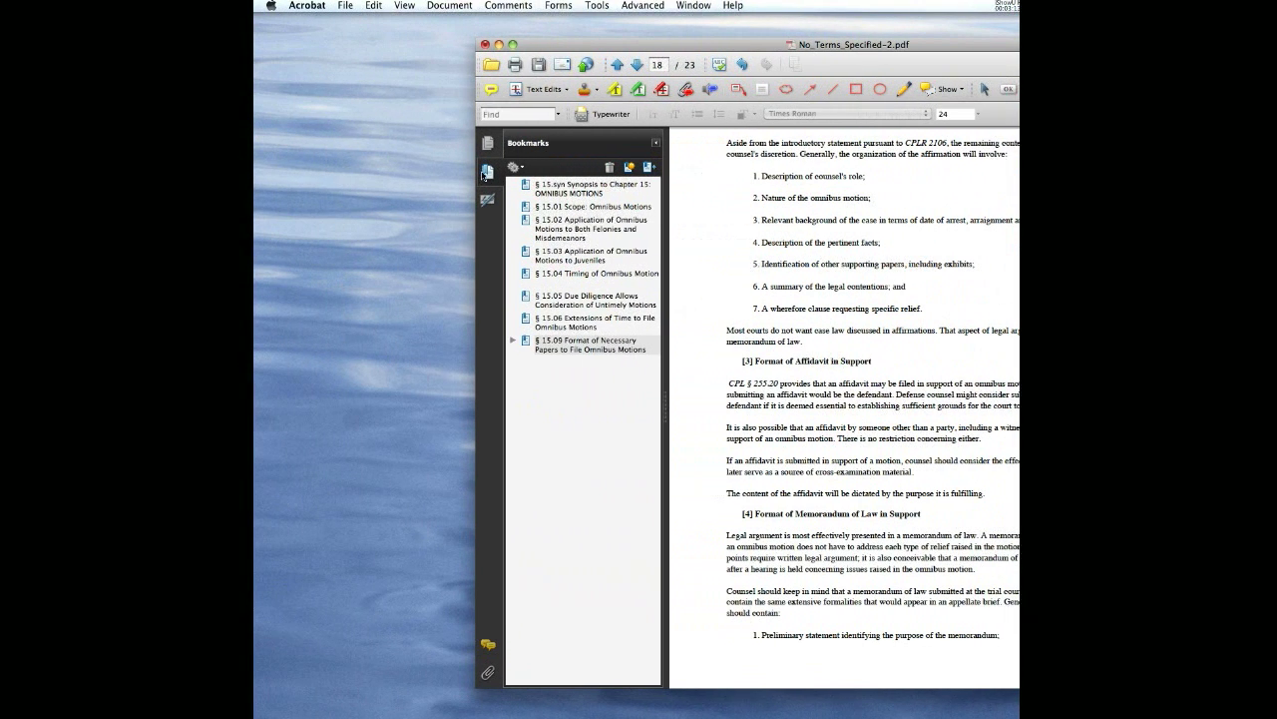
pyautogui.moveTo(674, 148)
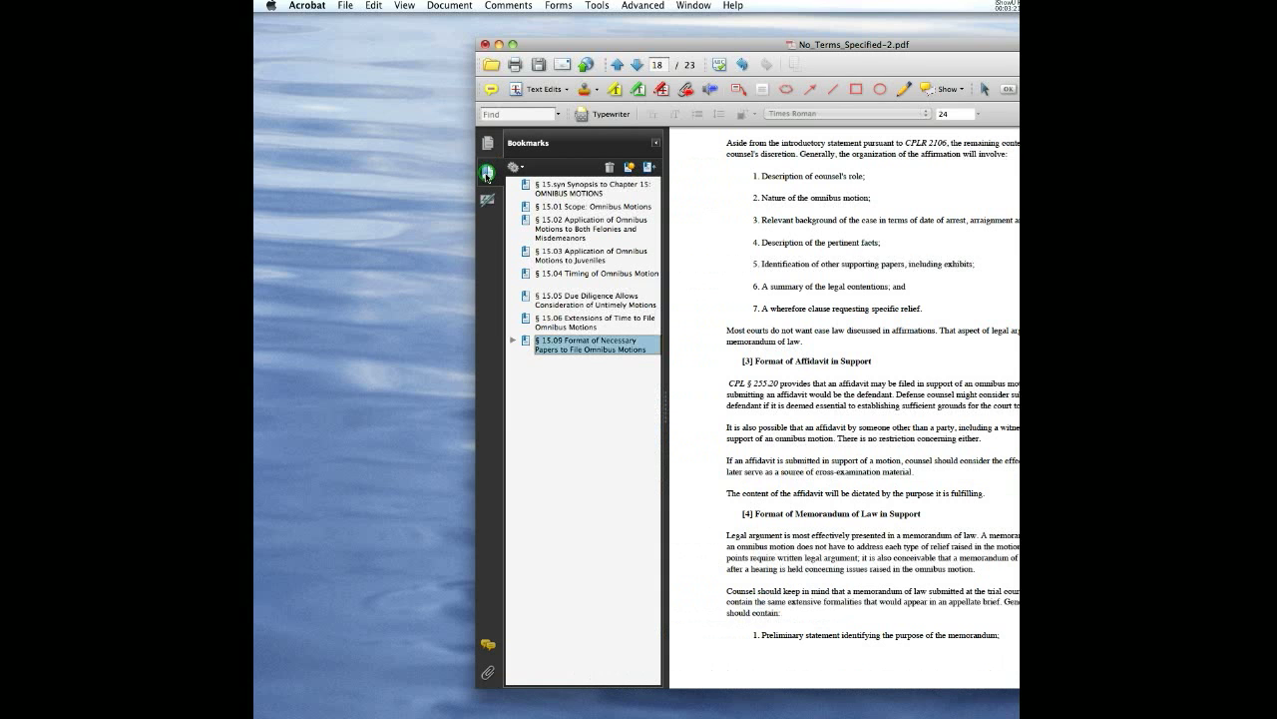
pyautogui.moveTo(512, 316)
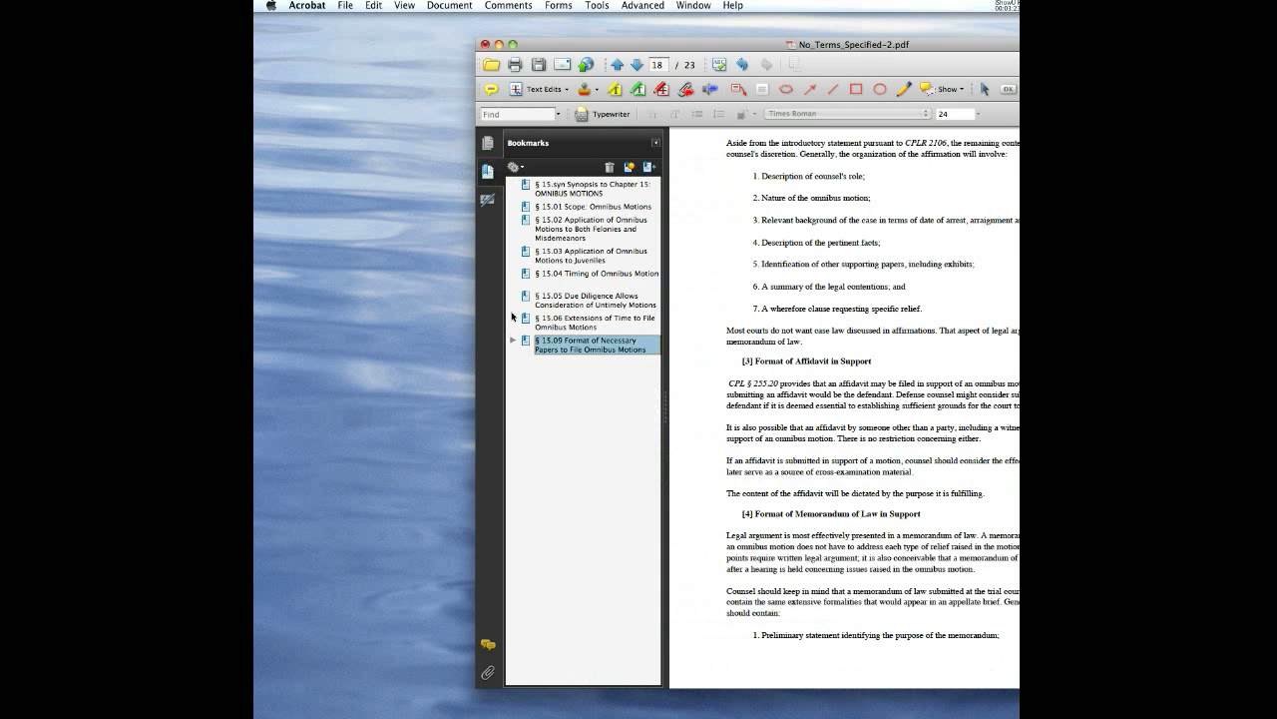